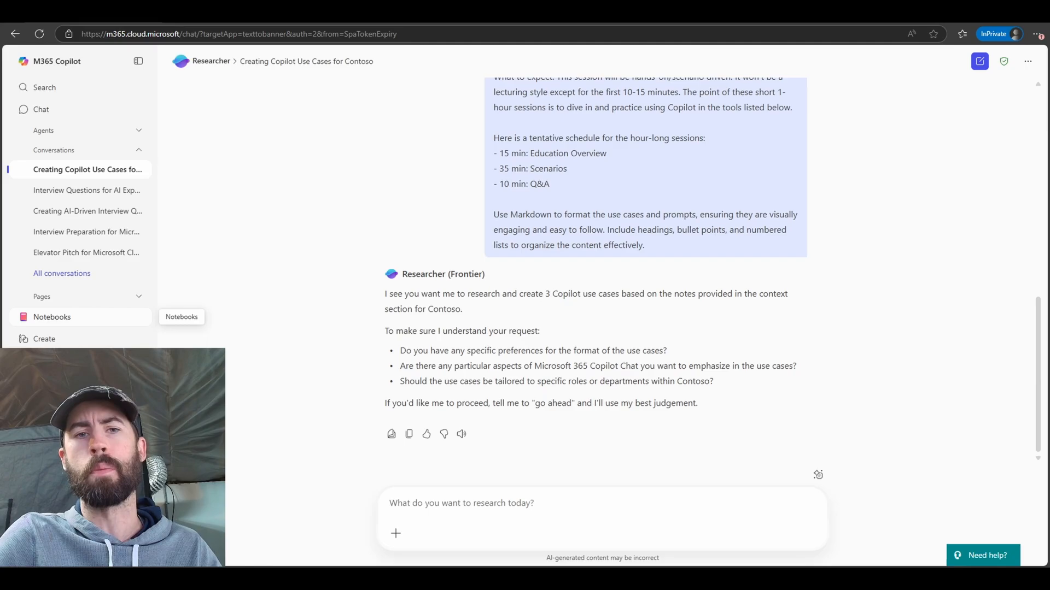
Tell Researcher 'go ahead' and scroll as the cited introduction is written.
text(go ahead)
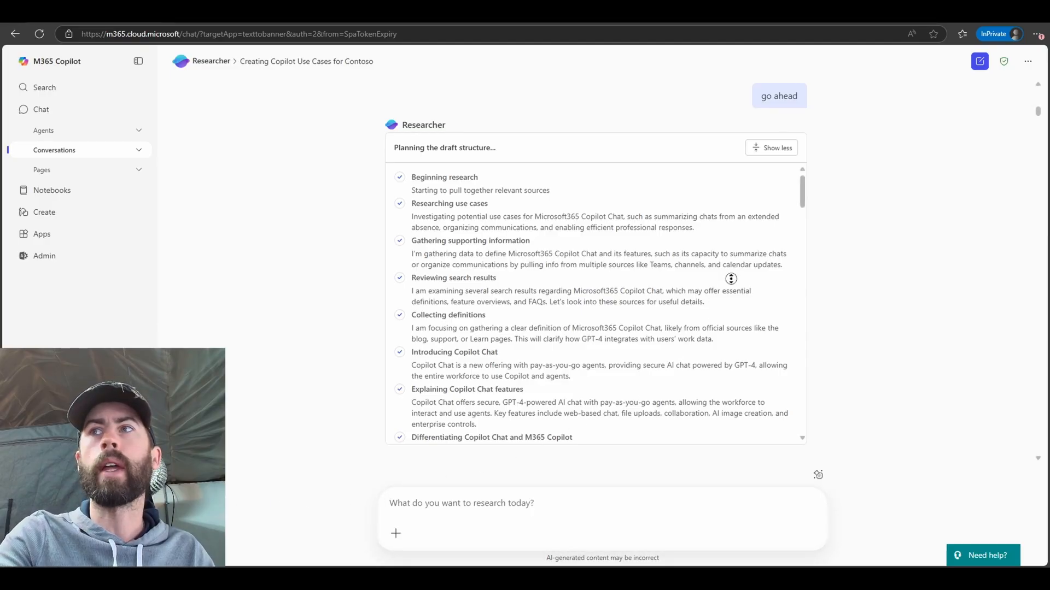
scroll(down, 3)
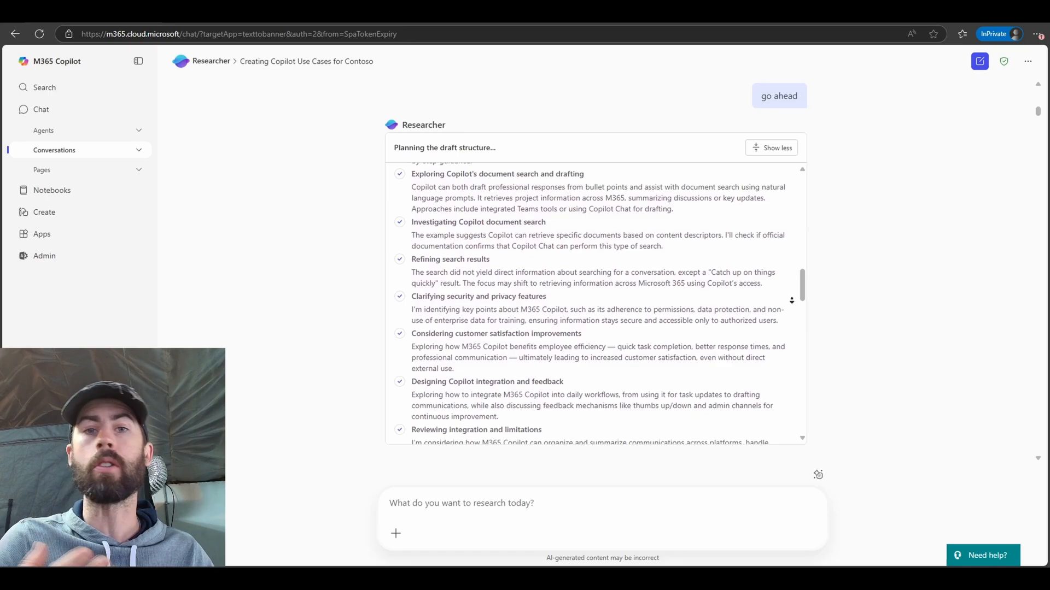
scroll(down, 3)
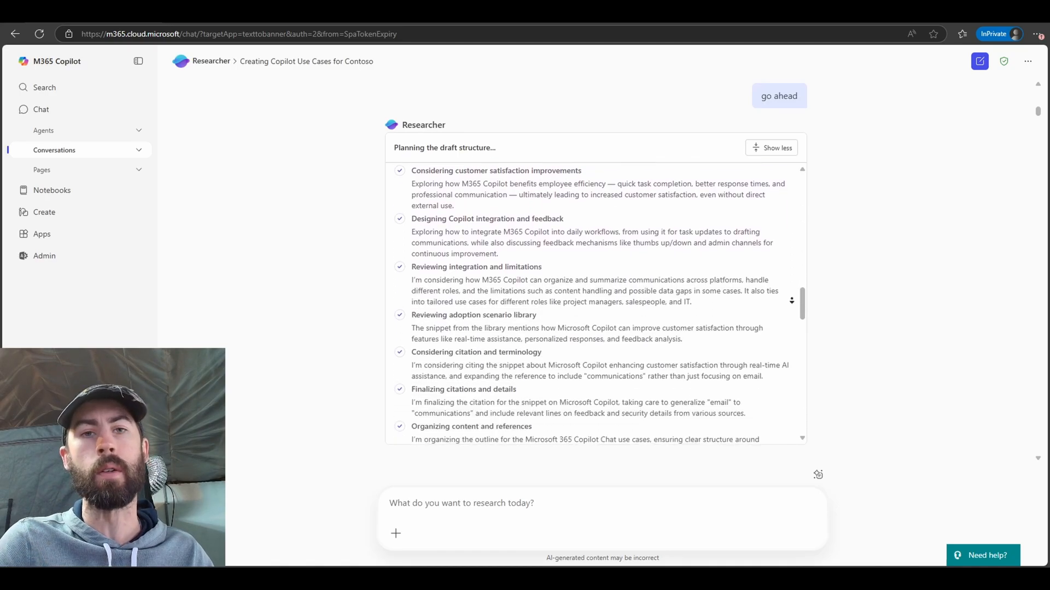
scroll(down, 3)
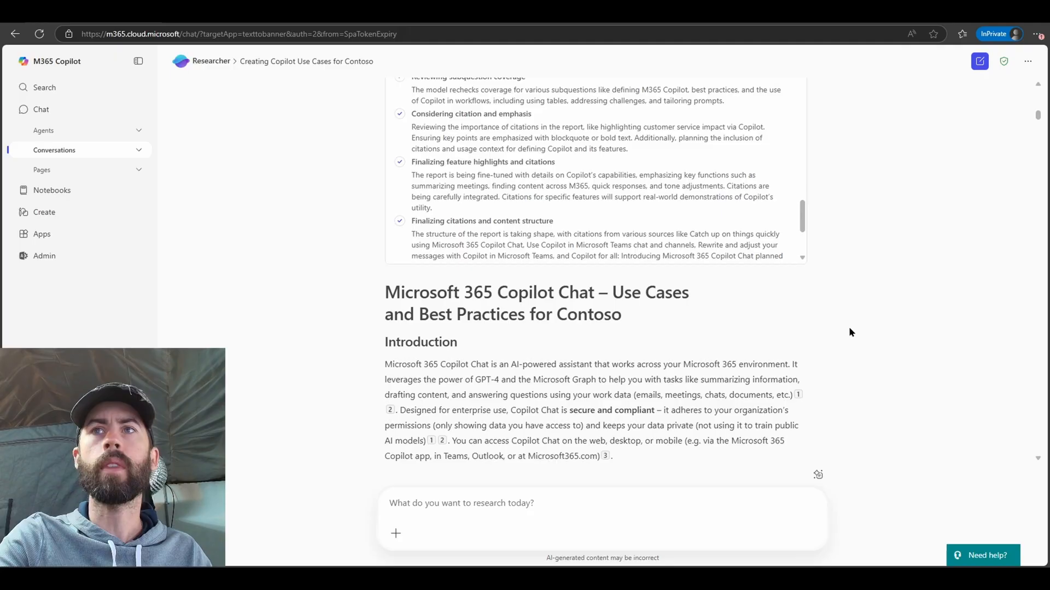
Scroll through the report's introduction and Key Definitions.
scroll(down, 3)
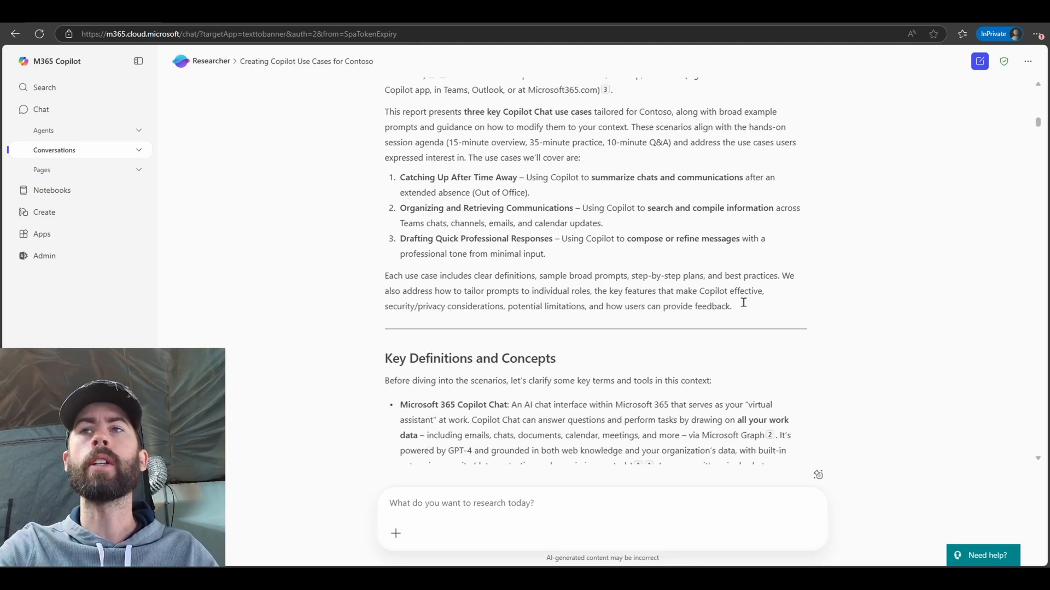
scroll(down, 3)
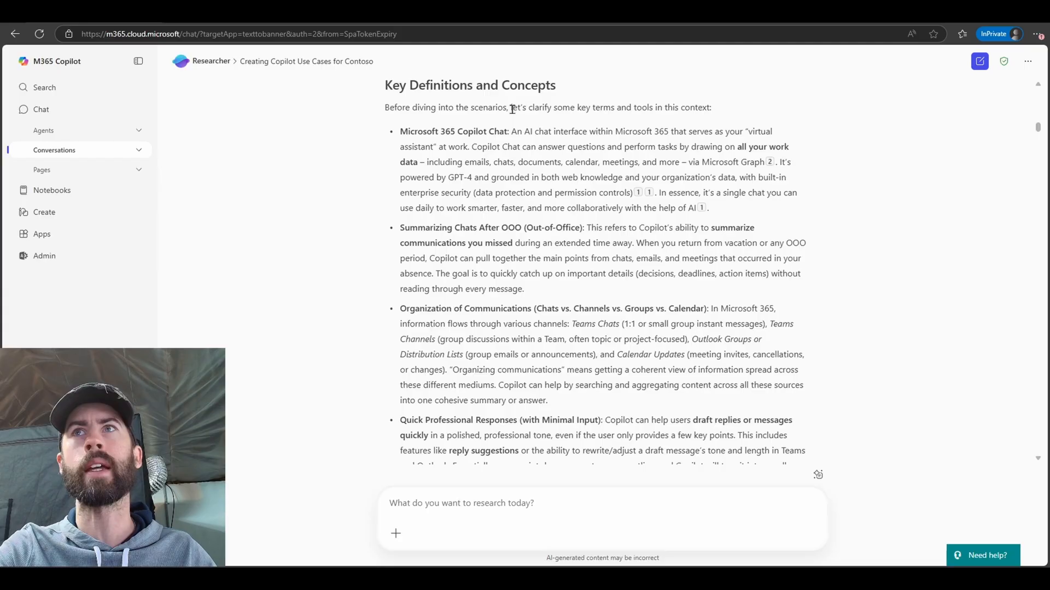
scroll(down, 3)
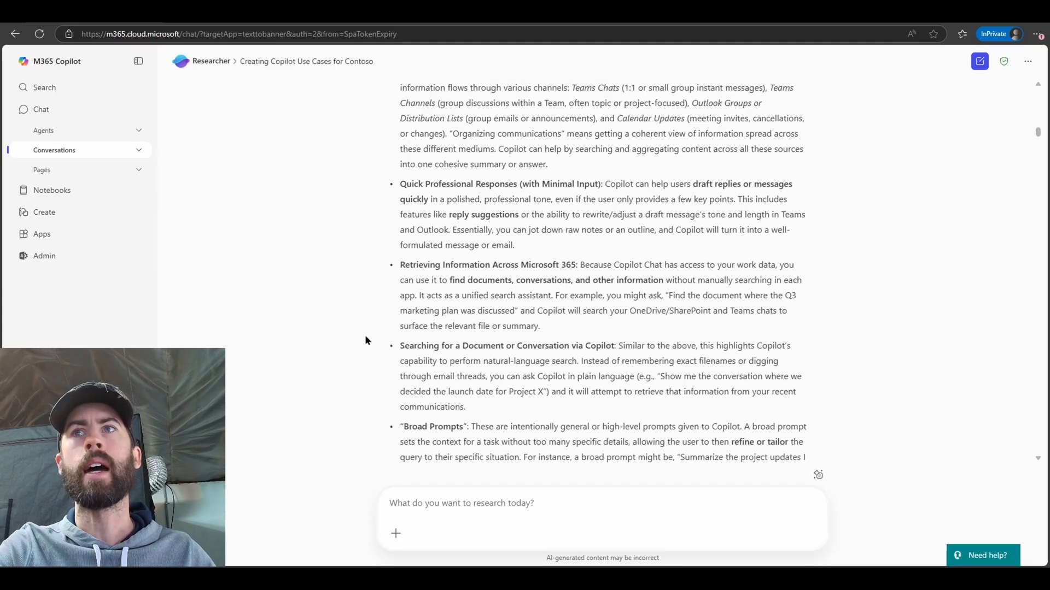
scroll(down, 3)
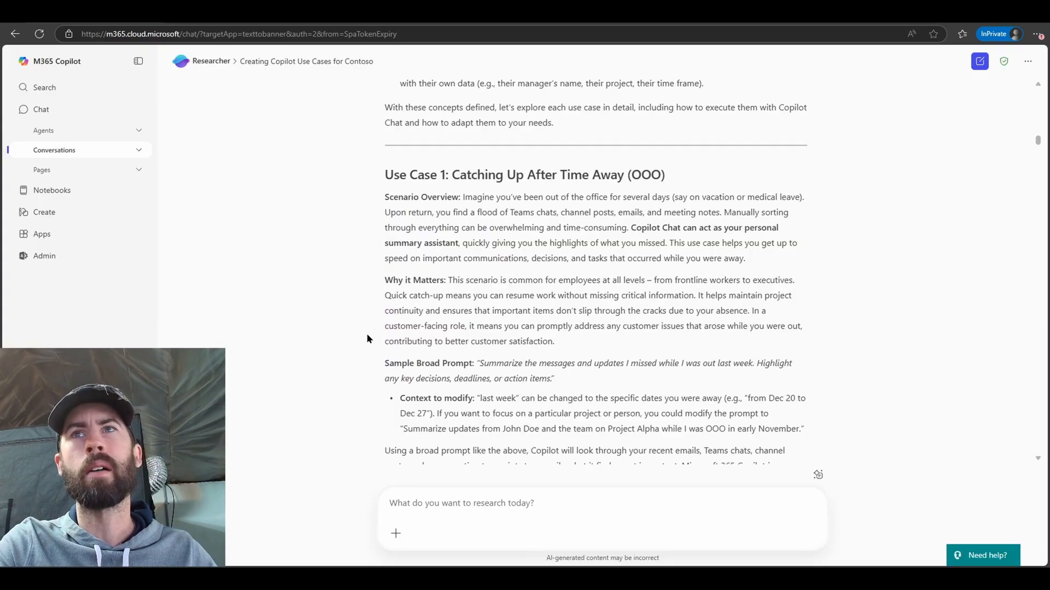
scroll(down, 3)
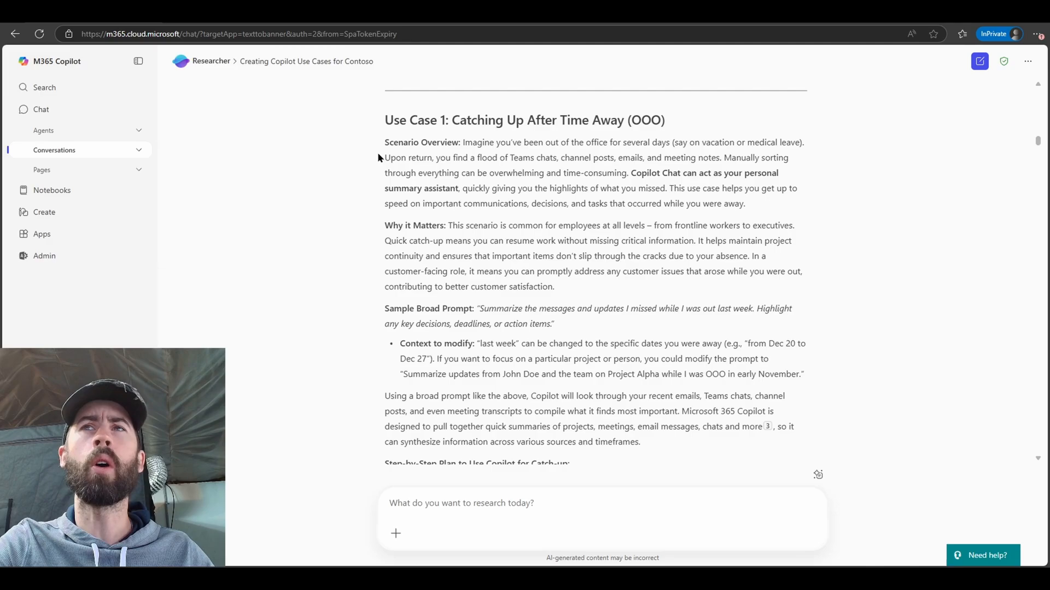
mouse_move(368, 248)
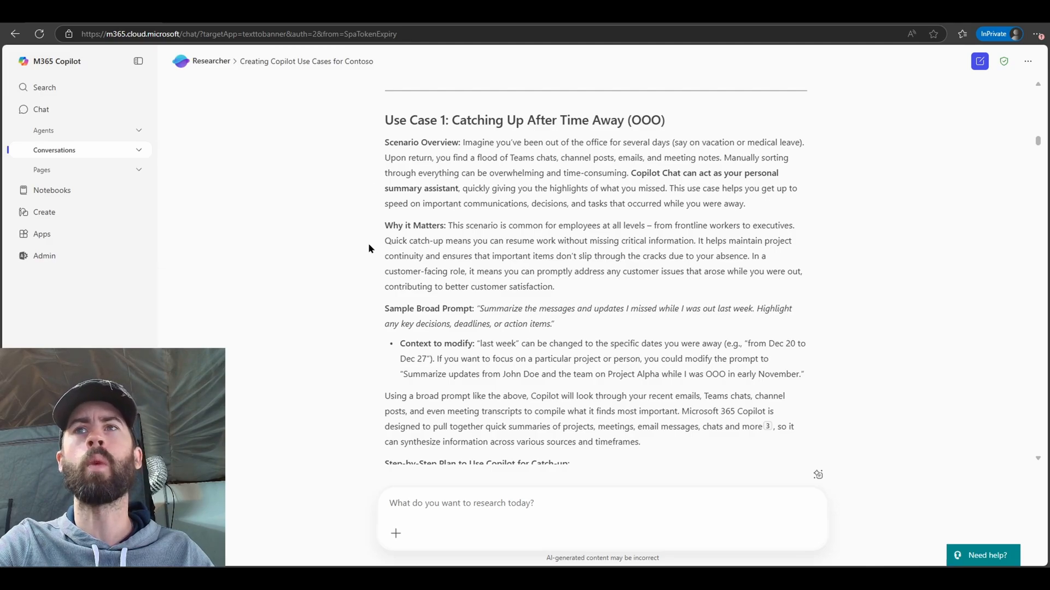
Keep scrolling to read Use Case 1 and the follow-up response.
scroll(down, 3)
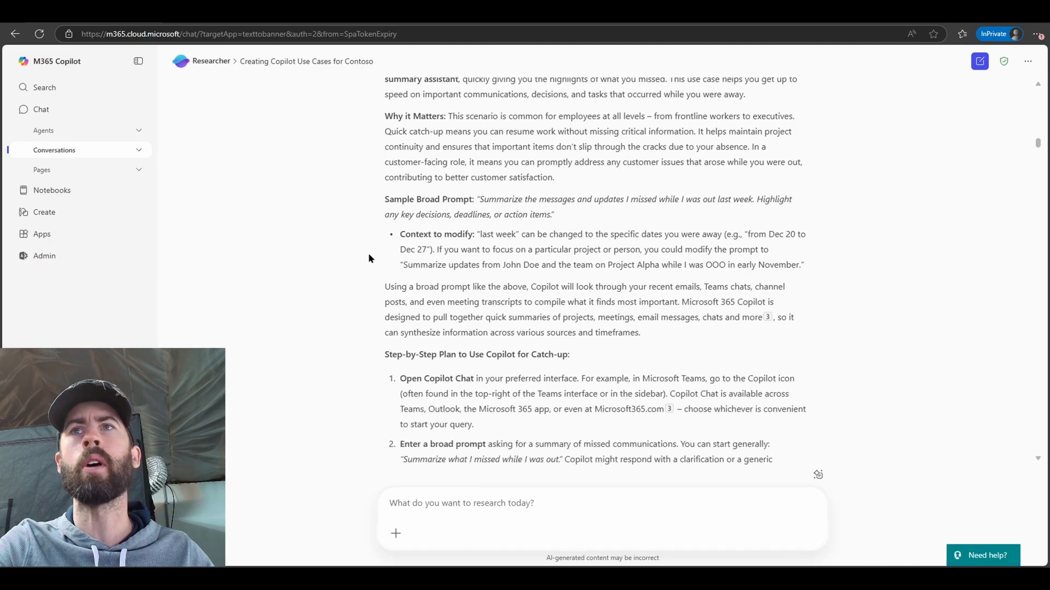
scroll(down, 3)
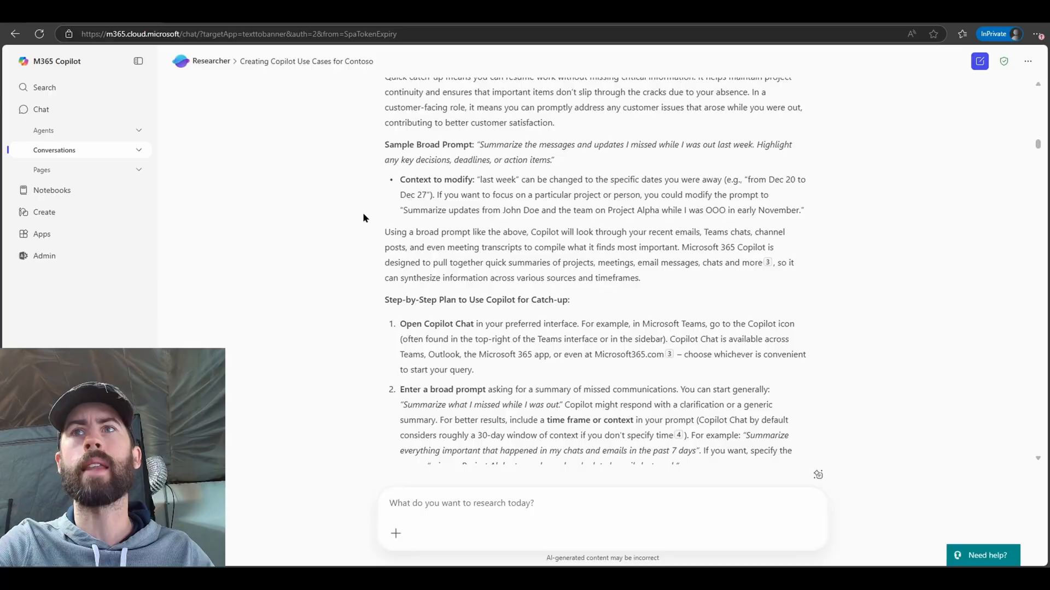
scroll(down, 3)
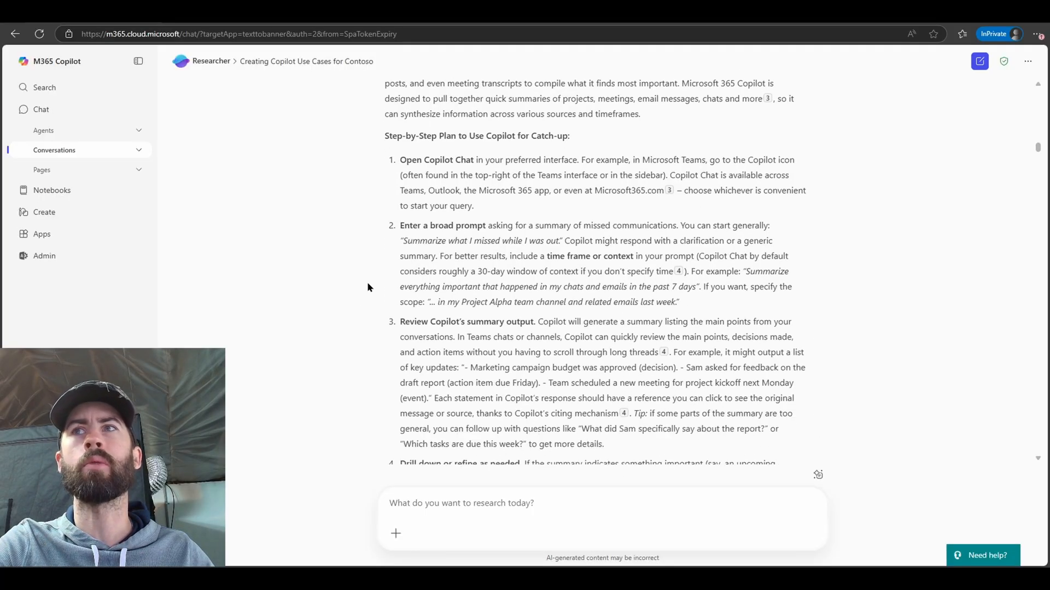
scroll(down, 3)
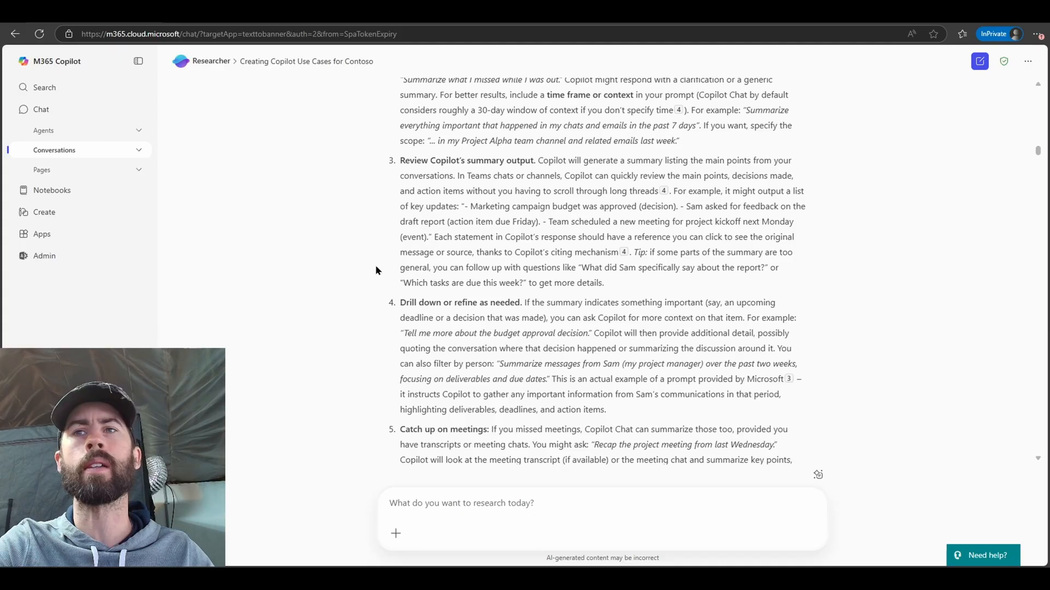
scroll(down, 3)
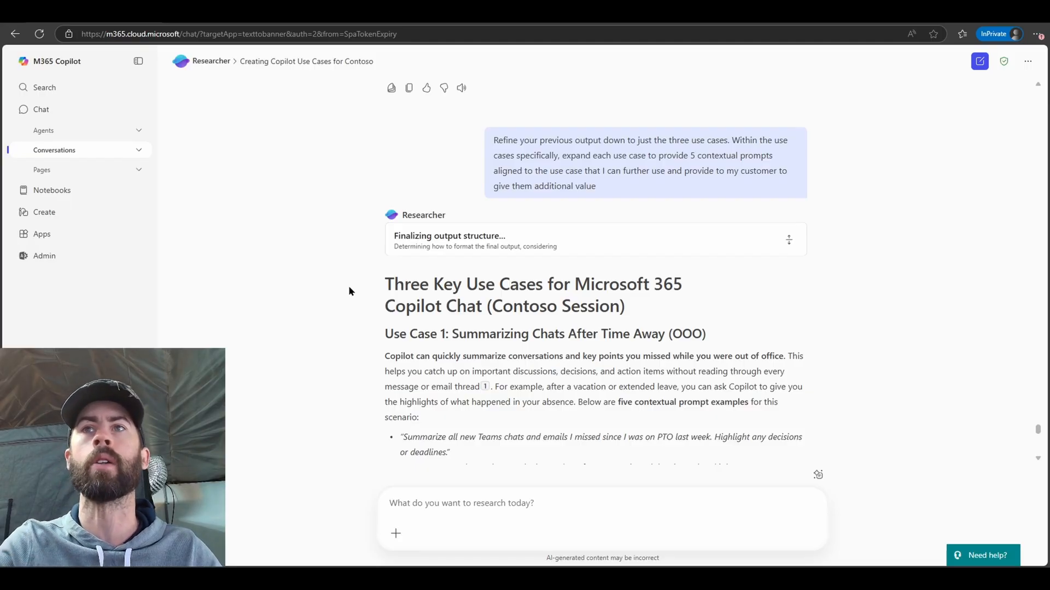
Scroll through the three-use-case response with five prompts each.
scroll(down, 3)
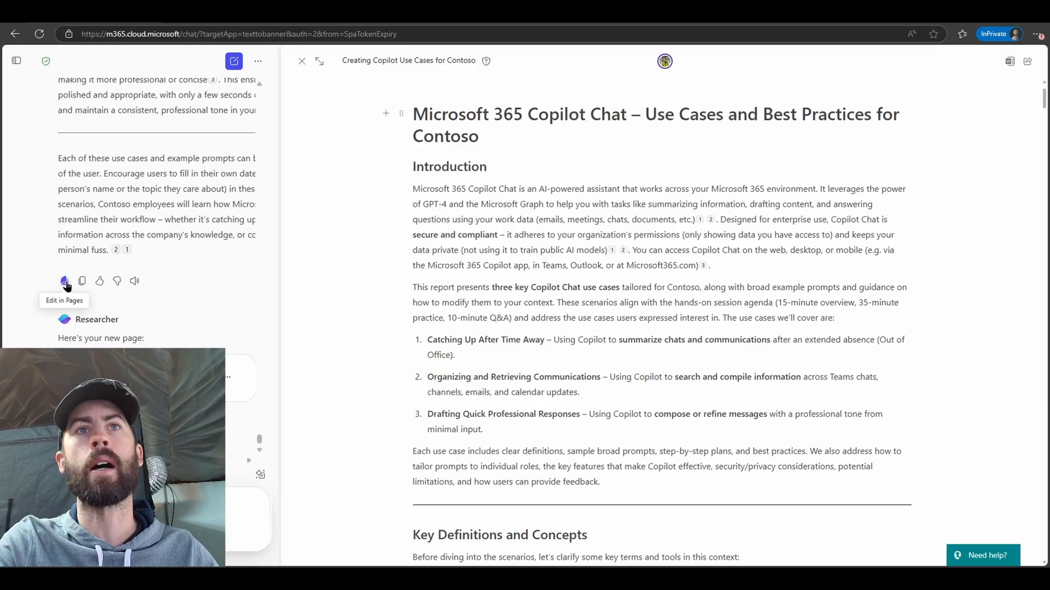
Add the condensed three-use-case response to the existing Contoso page below the conclusion.
click(65, 280)
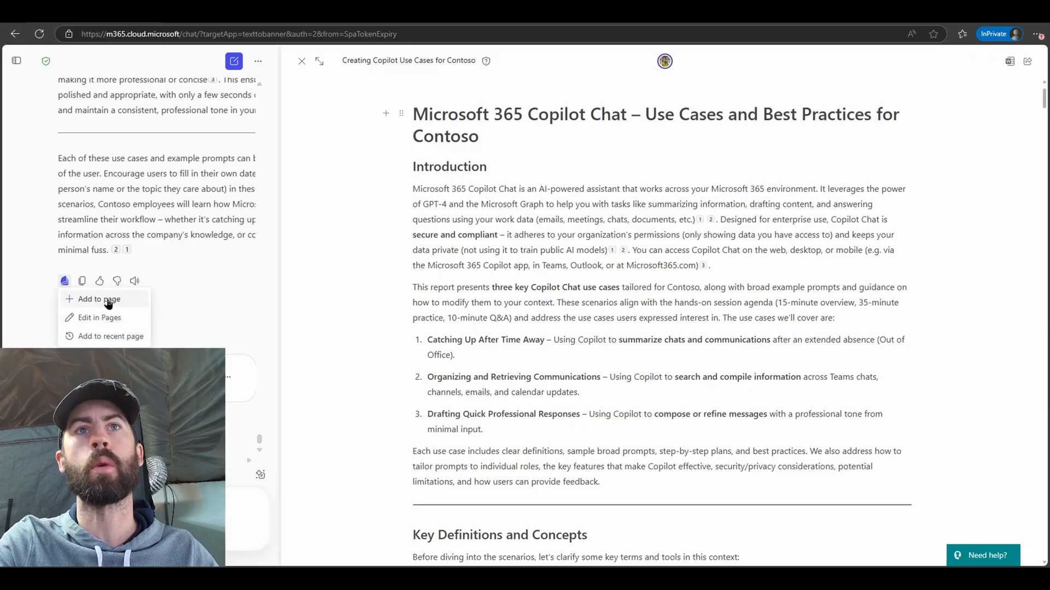
click(99, 299)
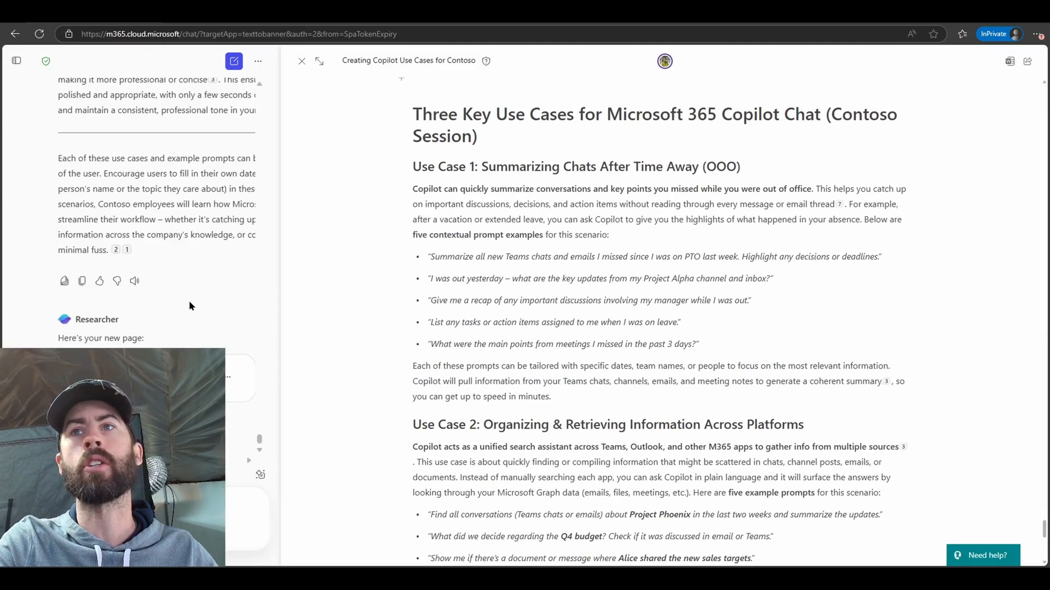
scroll(down, 3)
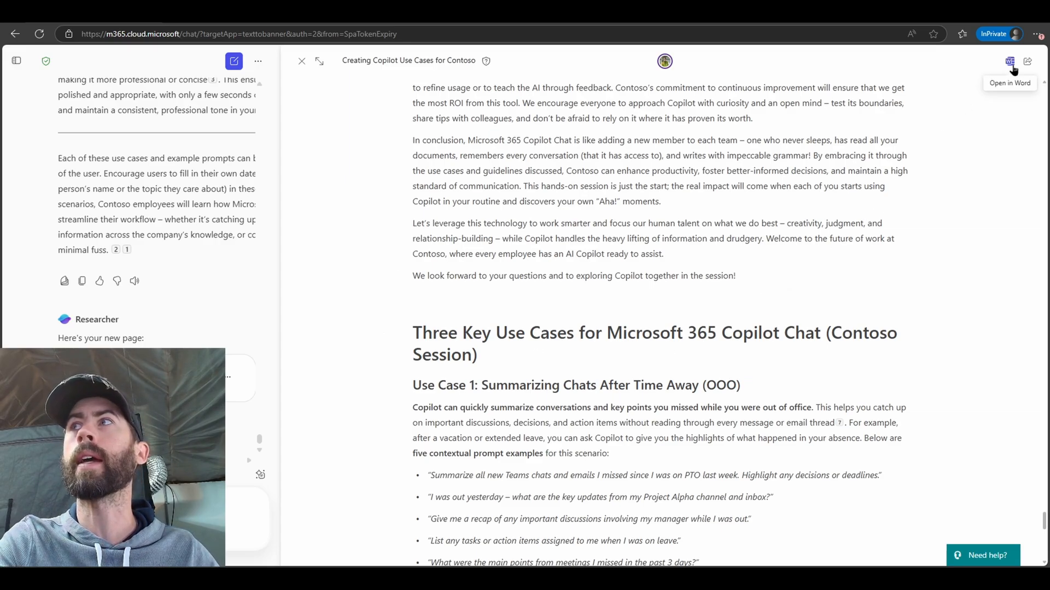
Convert the Contoso use-cases page to a Word draft and open it in Word.
click(1010, 61)
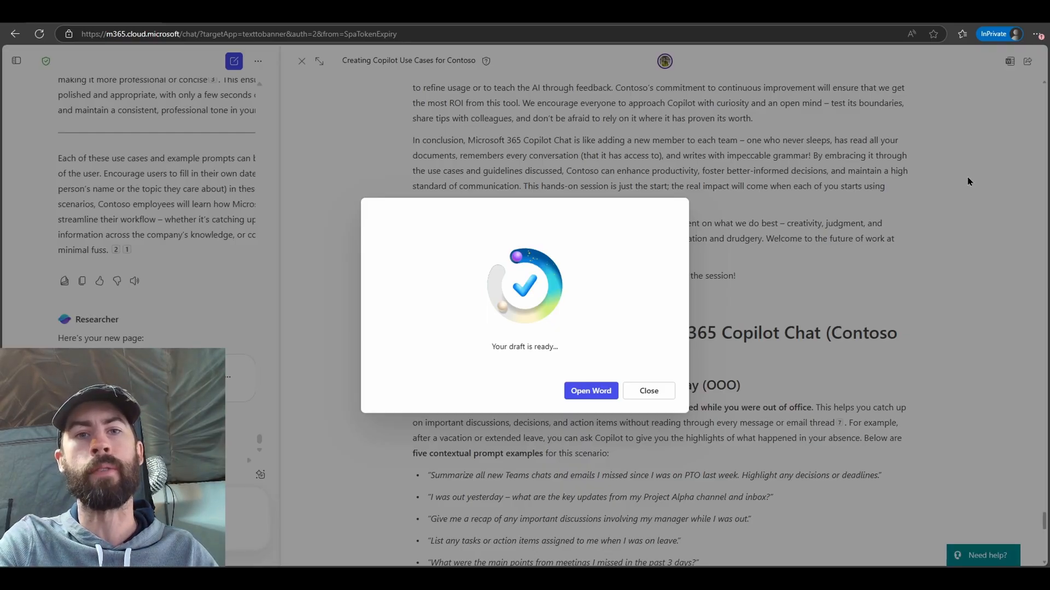
click(590, 391)
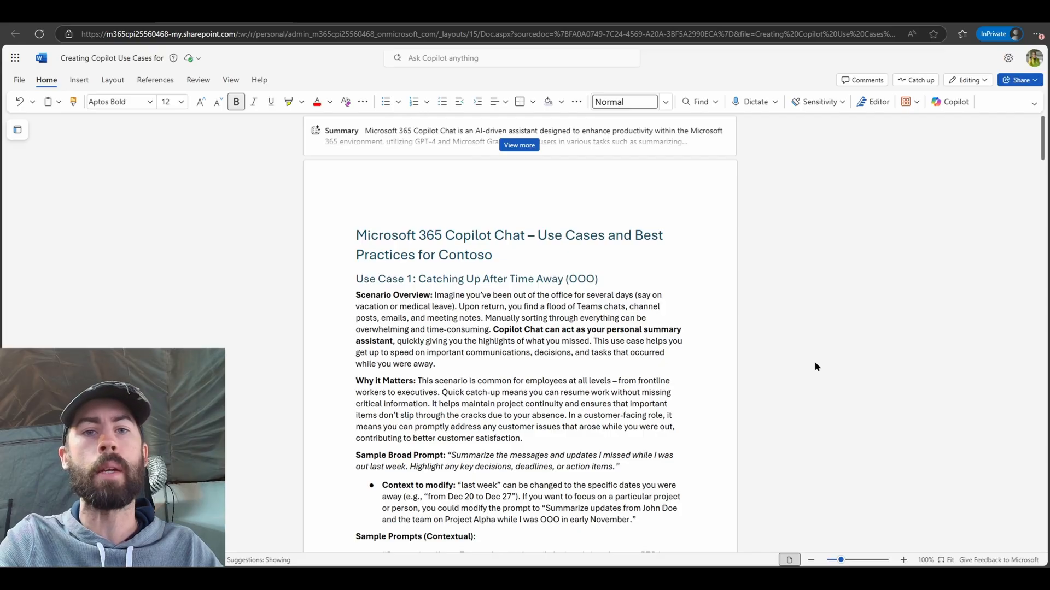
mouse_move(608, 393)
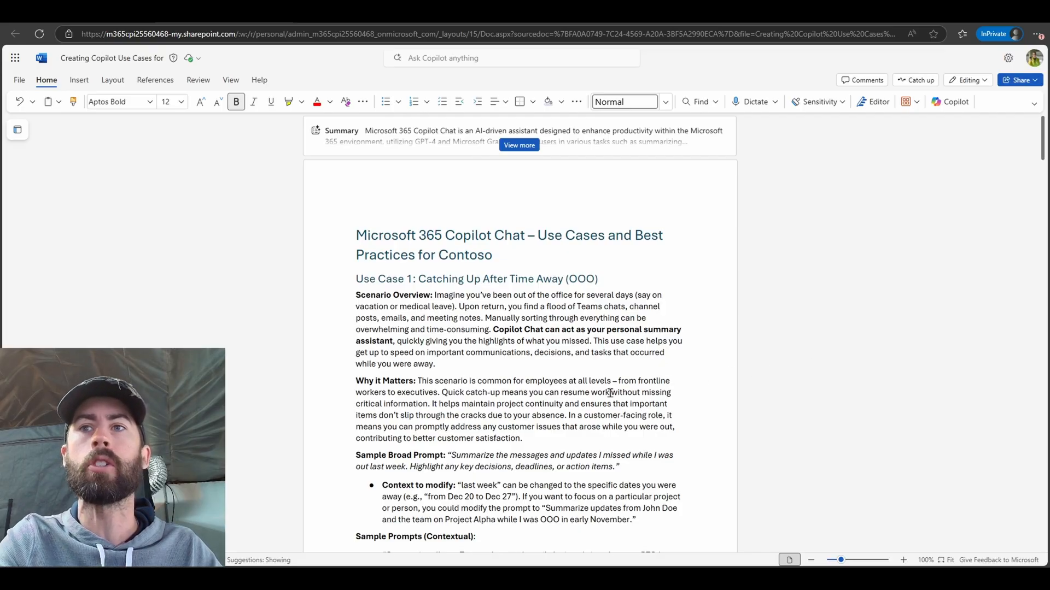
Scroll through the Contoso Copilot use-cases Word document.
scroll(down, 3)
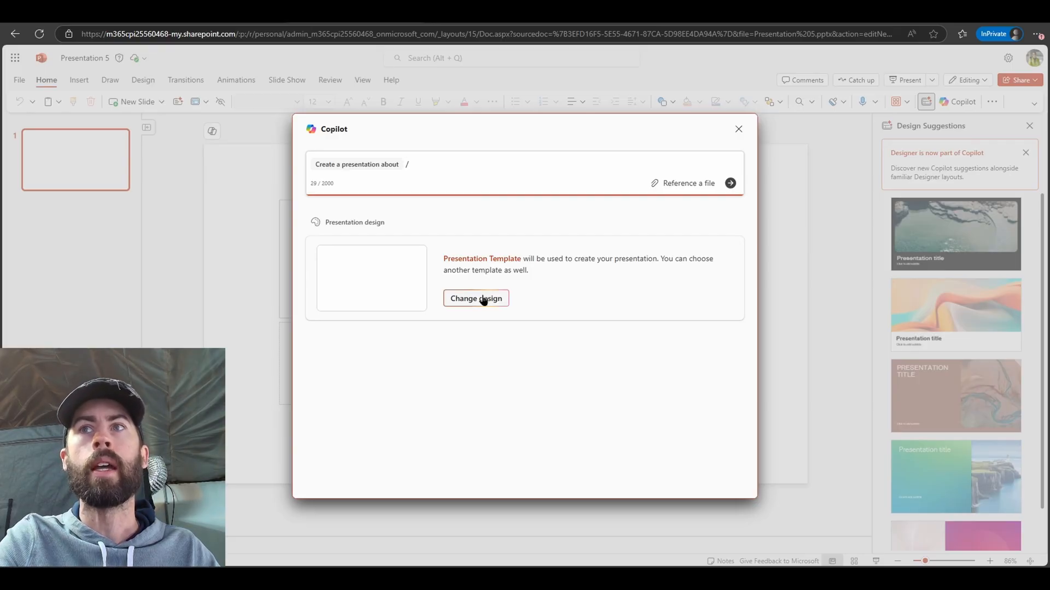
Pick the Citation design from the Microsoft 365 templates in Copilot's design gallery.
click(475, 299)
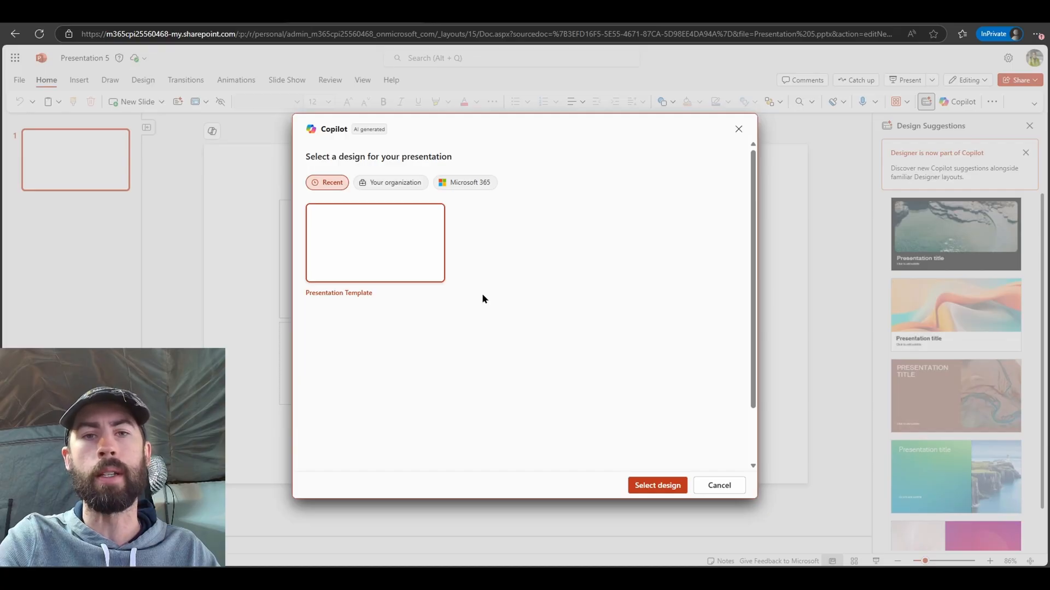
click(465, 182)
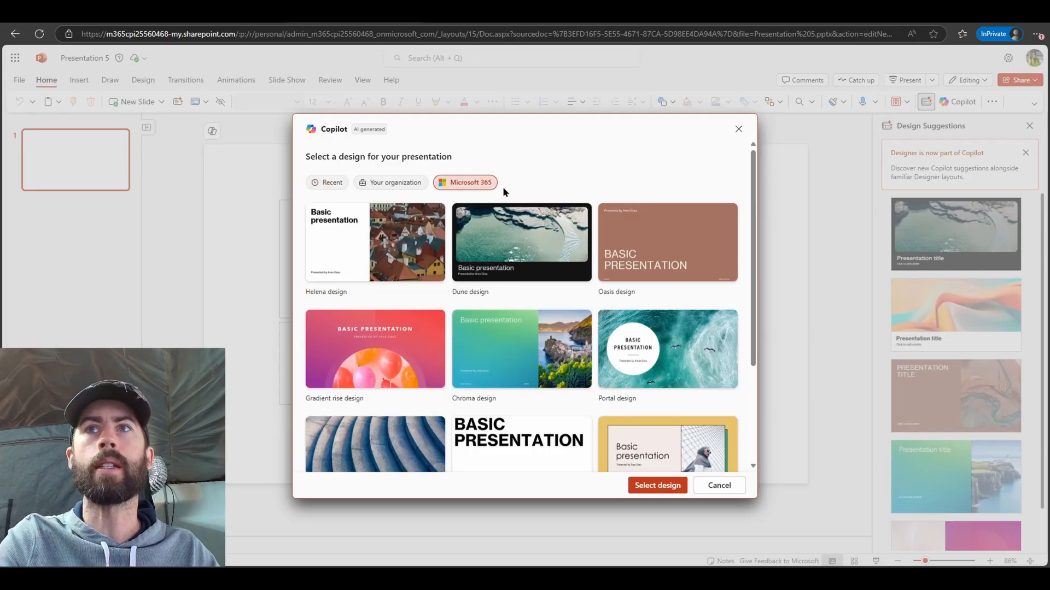
mouse_move(542, 193)
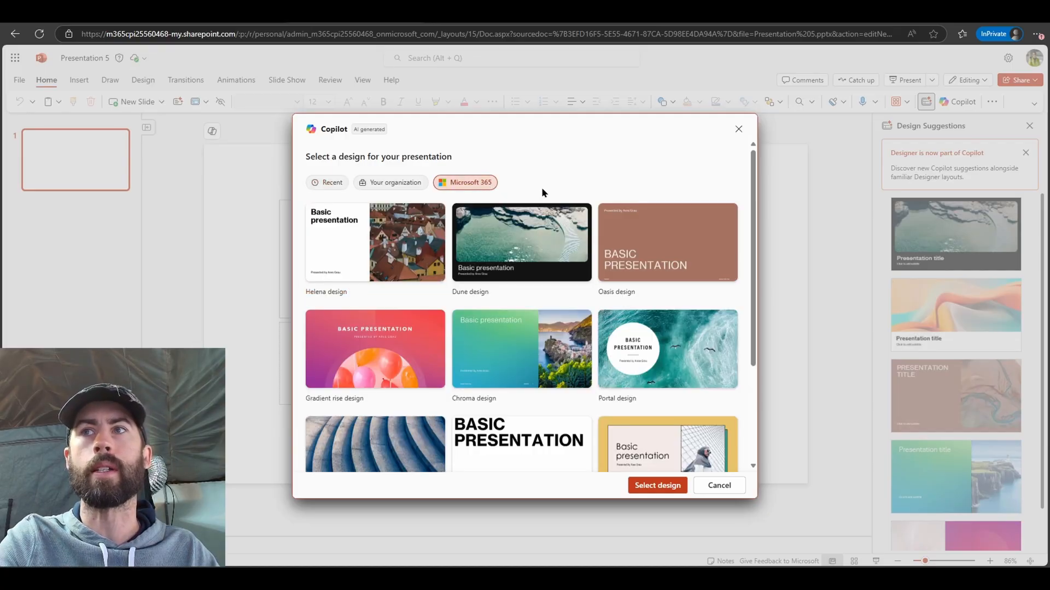
scroll(down, 3)
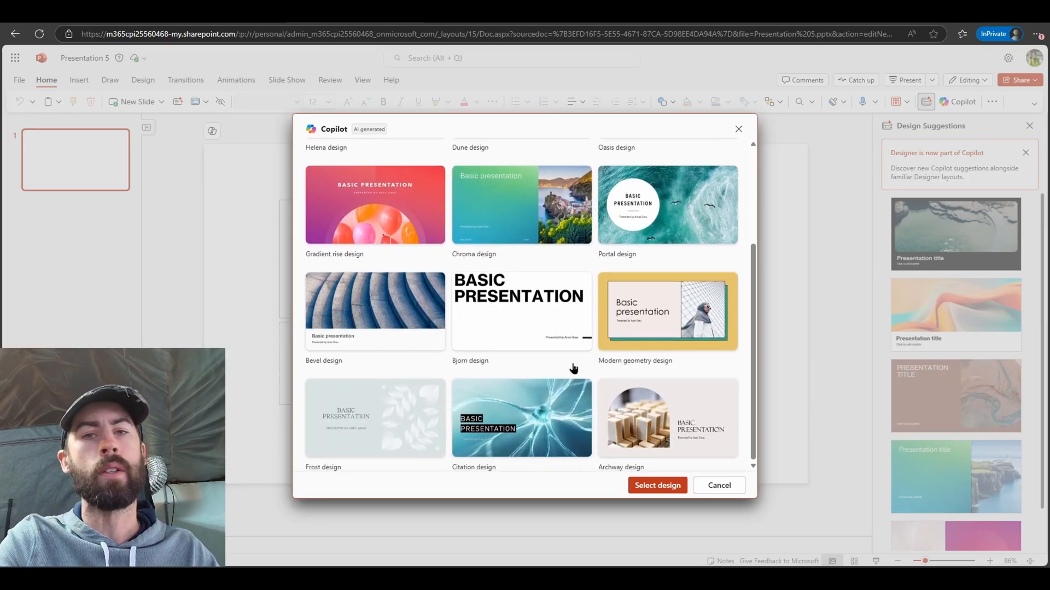
click(521, 418)
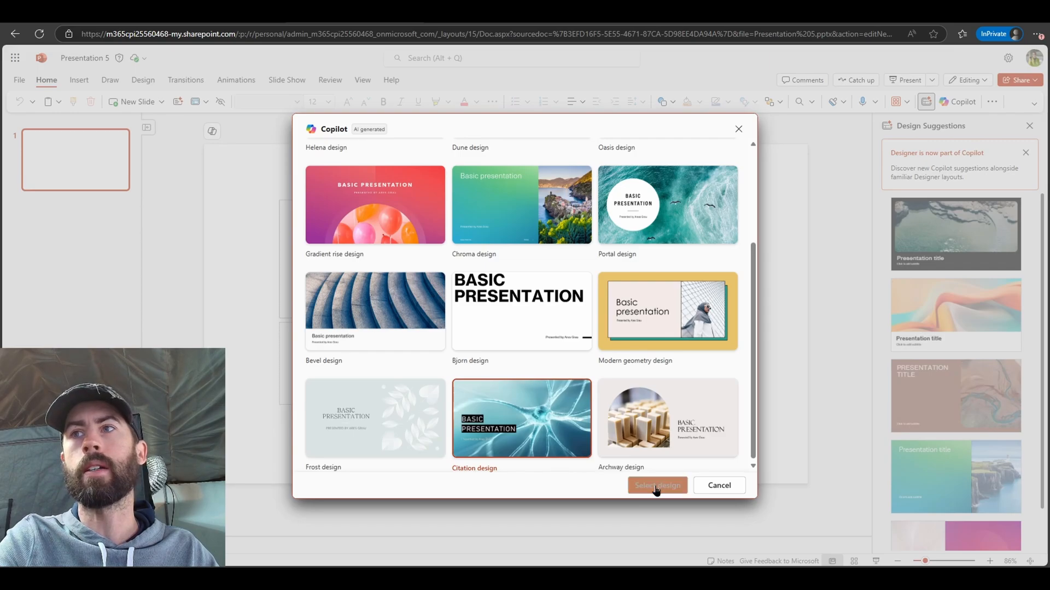
Confirm the design and ask Copilot for slides per use case from Creating Copilot Use Cases for.docx.
click(656, 486)
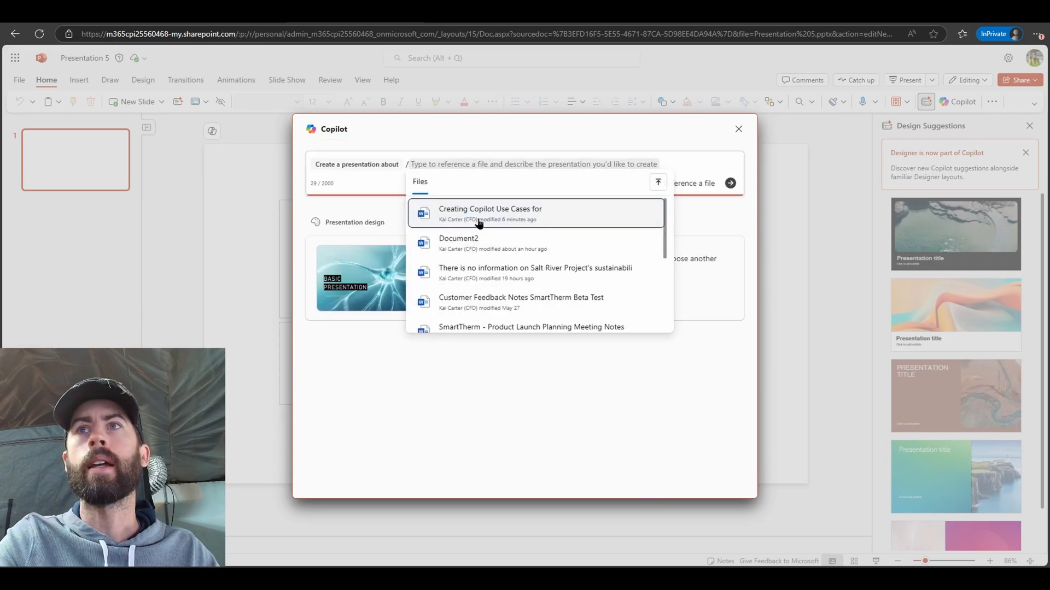
click(489, 213)
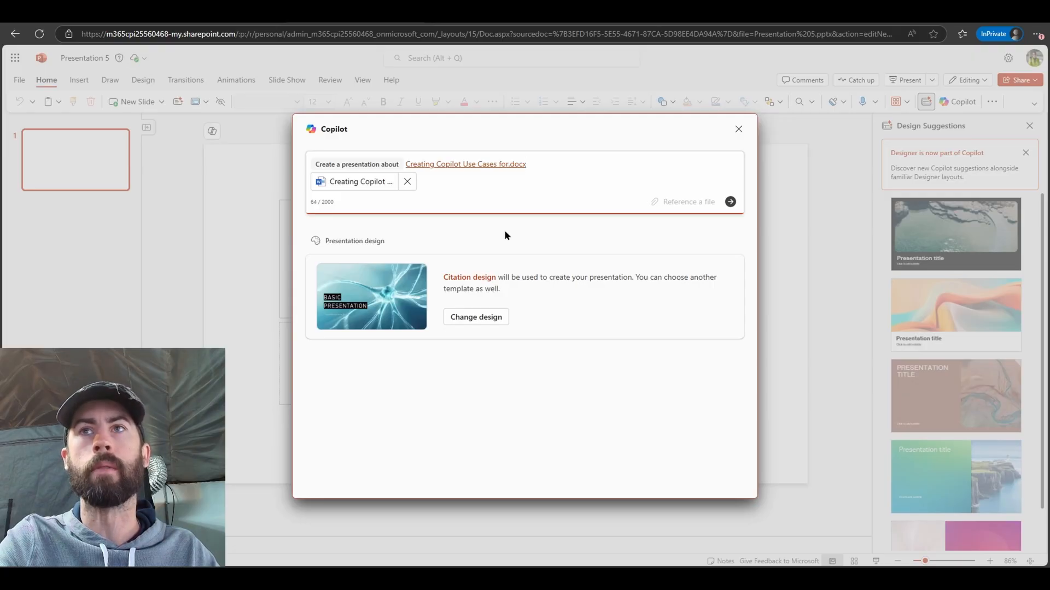
text(Create a presentation with a section of slides for each use case. Within each section, include the following slides:)
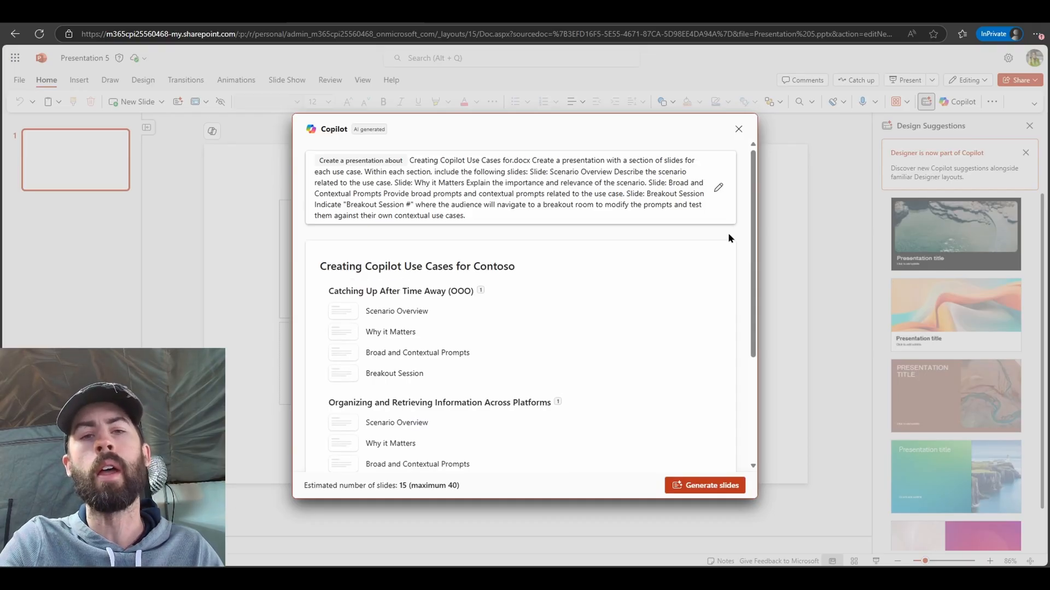
Review the 15-slide outline and generate the slides.
scroll(down, 3)
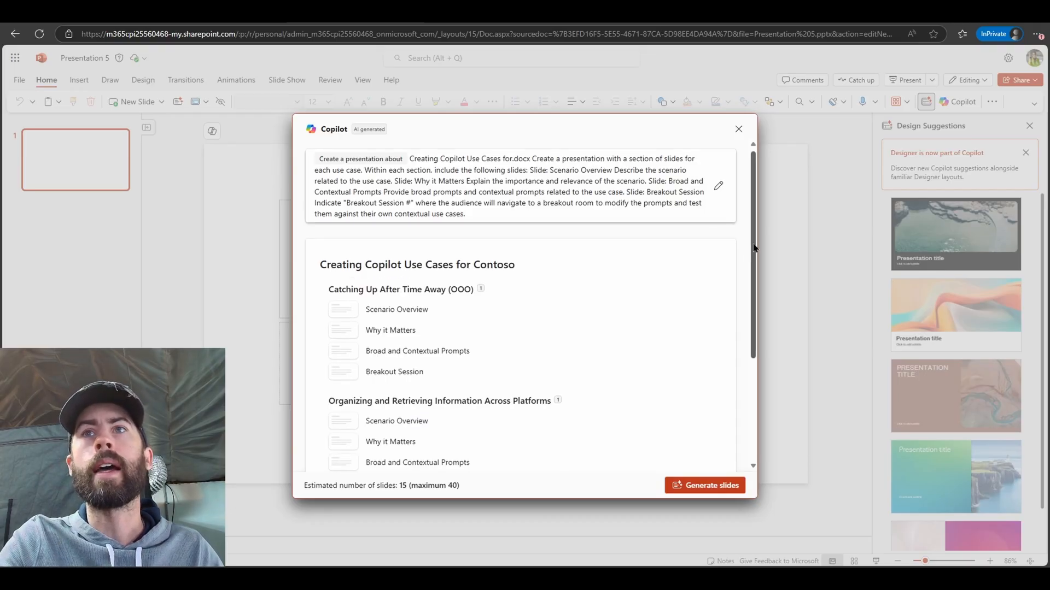
scroll(down, 3)
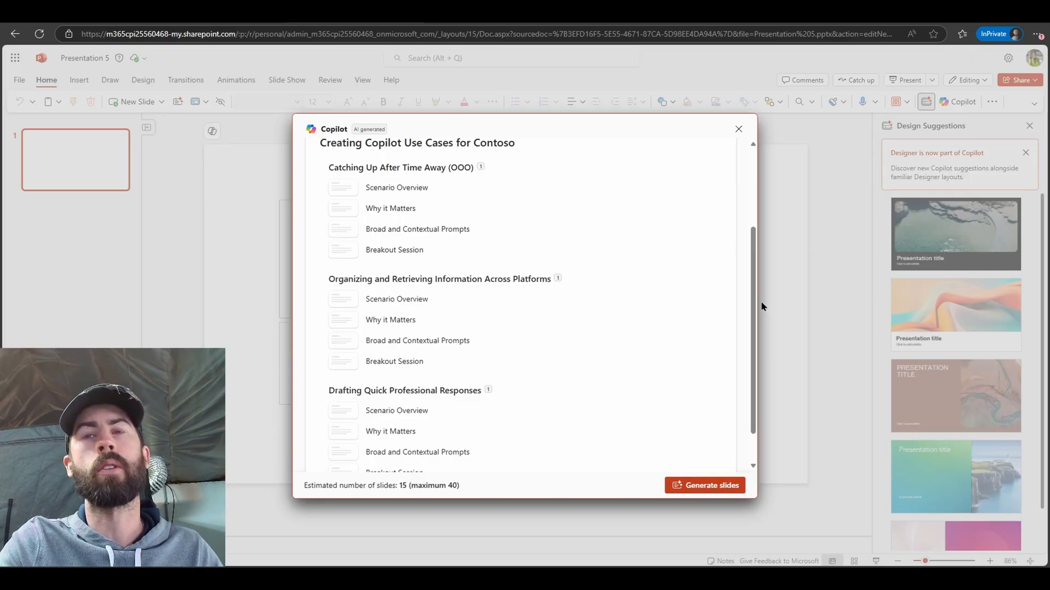
mouse_move(752, 308)
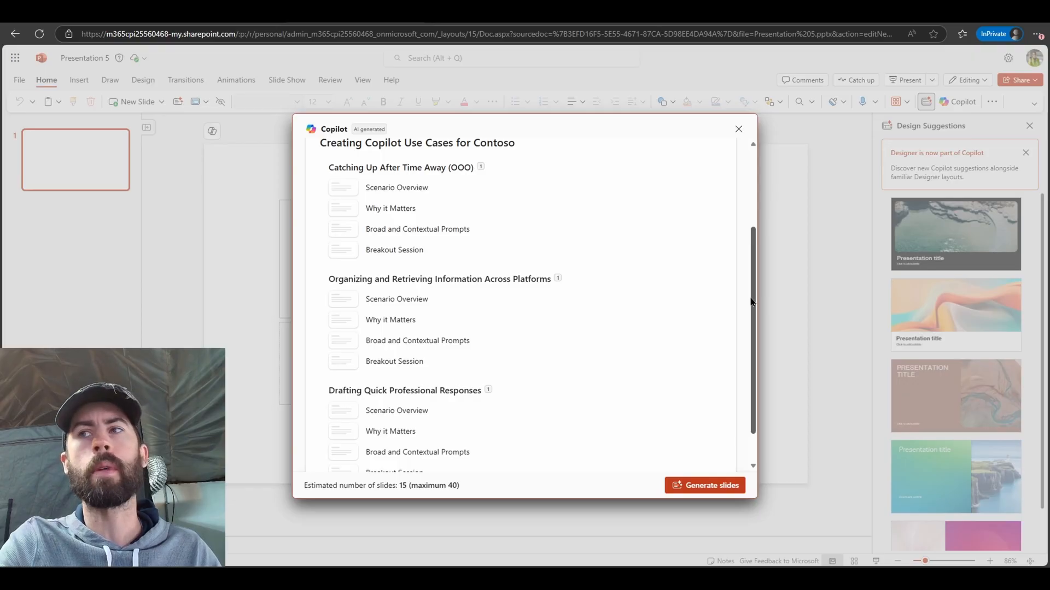
click(703, 485)
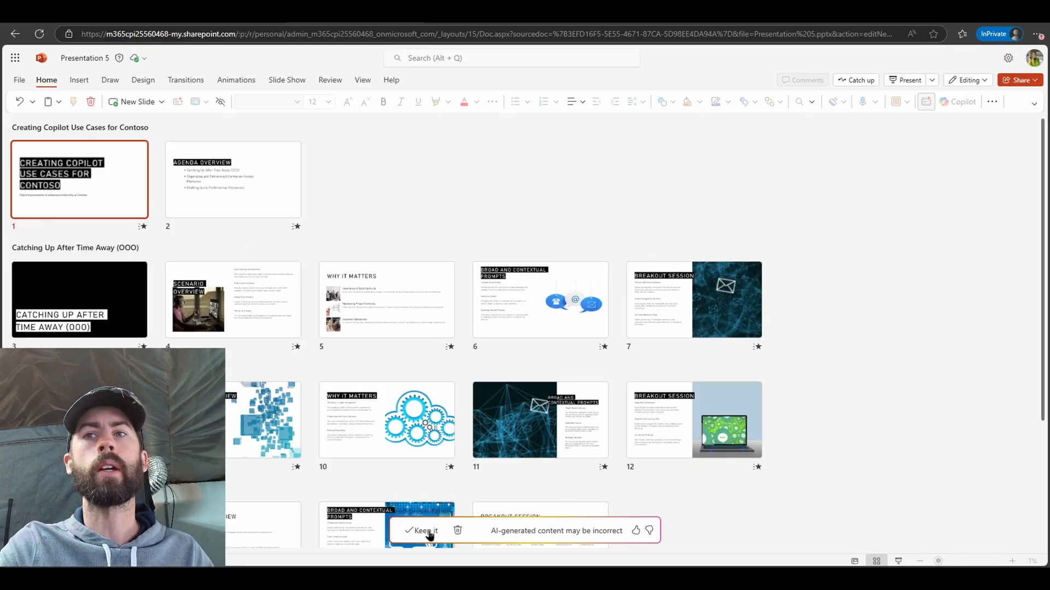
Keep the generated slides and apply a picture Designer layout to the OOO section slide.
click(422, 531)
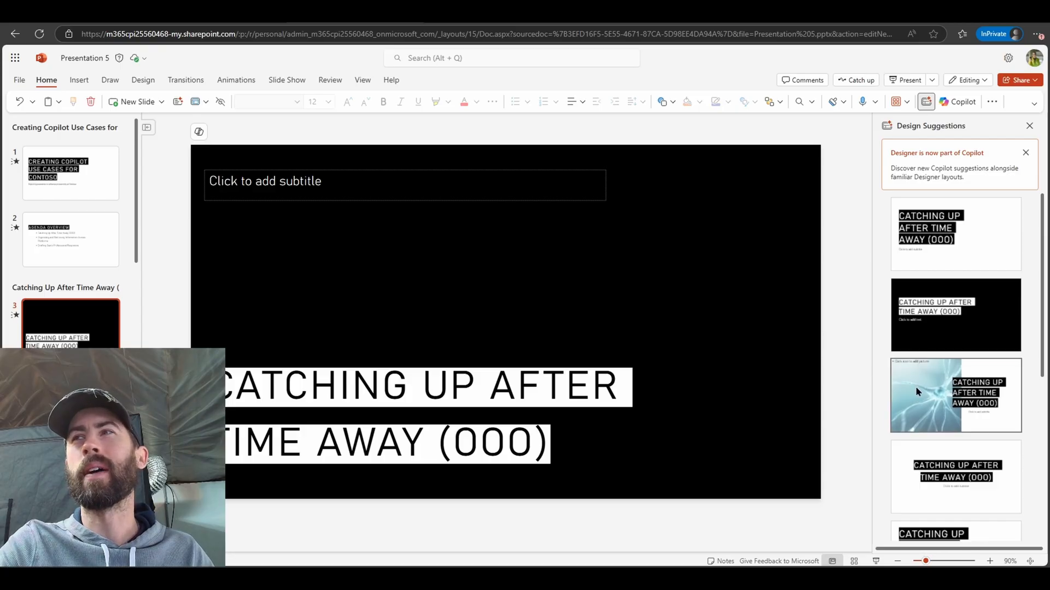
click(955, 395)
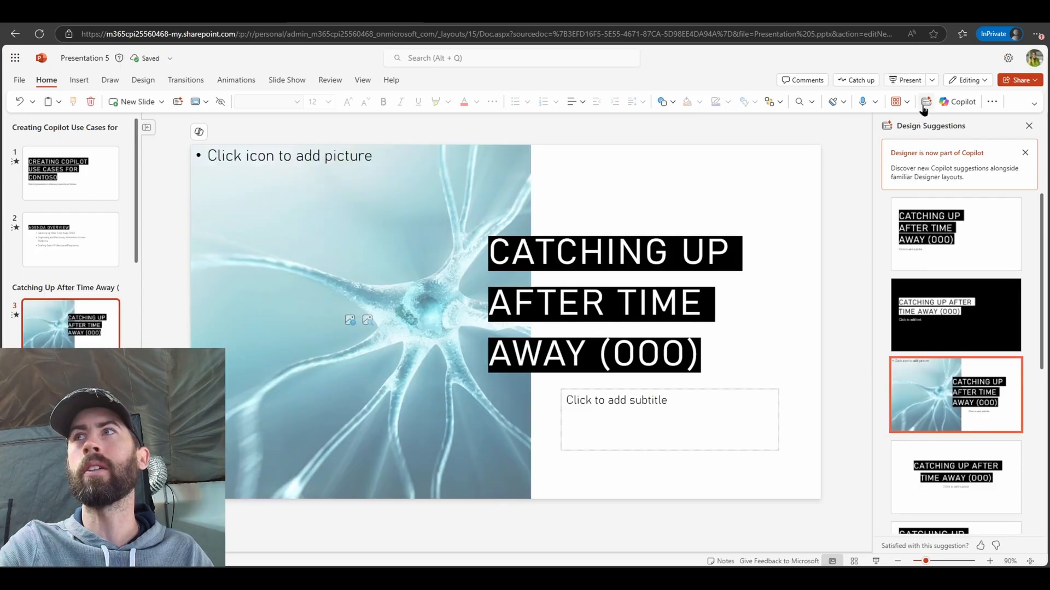
mouse_move(925, 102)
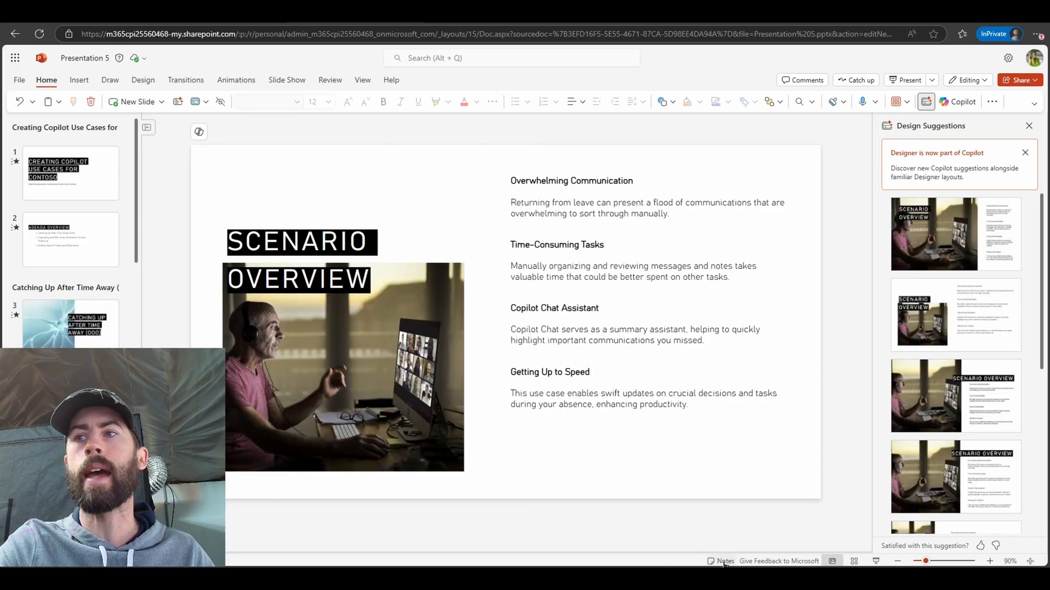
Show the speaker notes and read the notes for the Why It Matters slide.
click(724, 561)
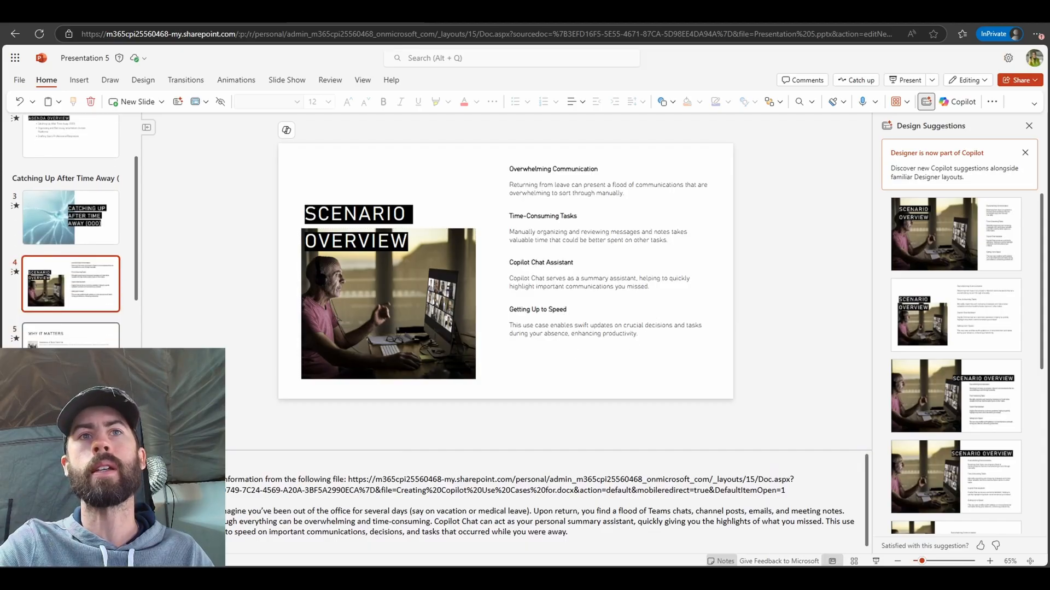
click(71, 336)
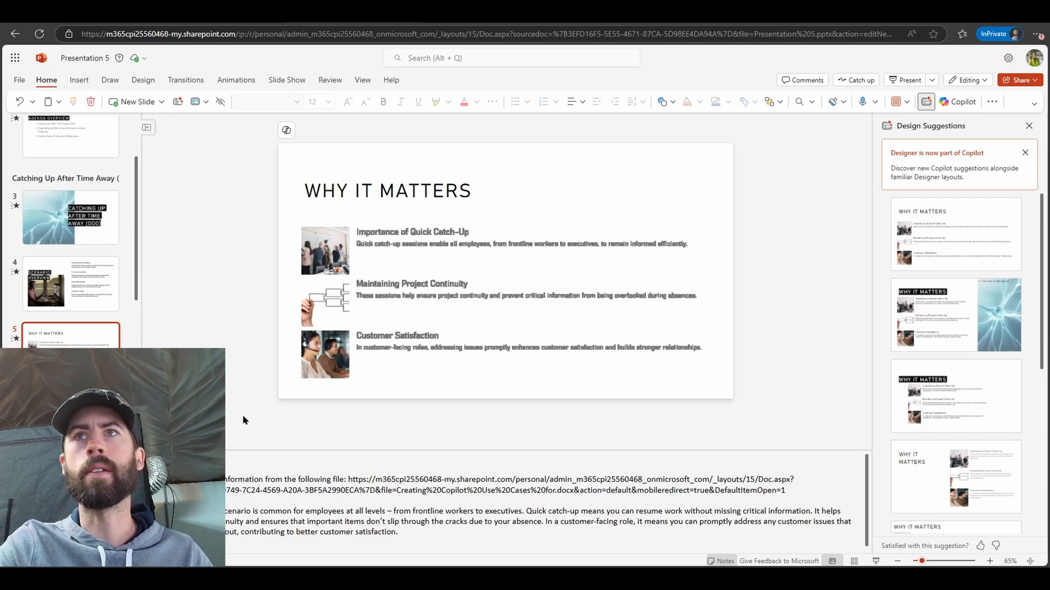
mouse_move(230, 443)
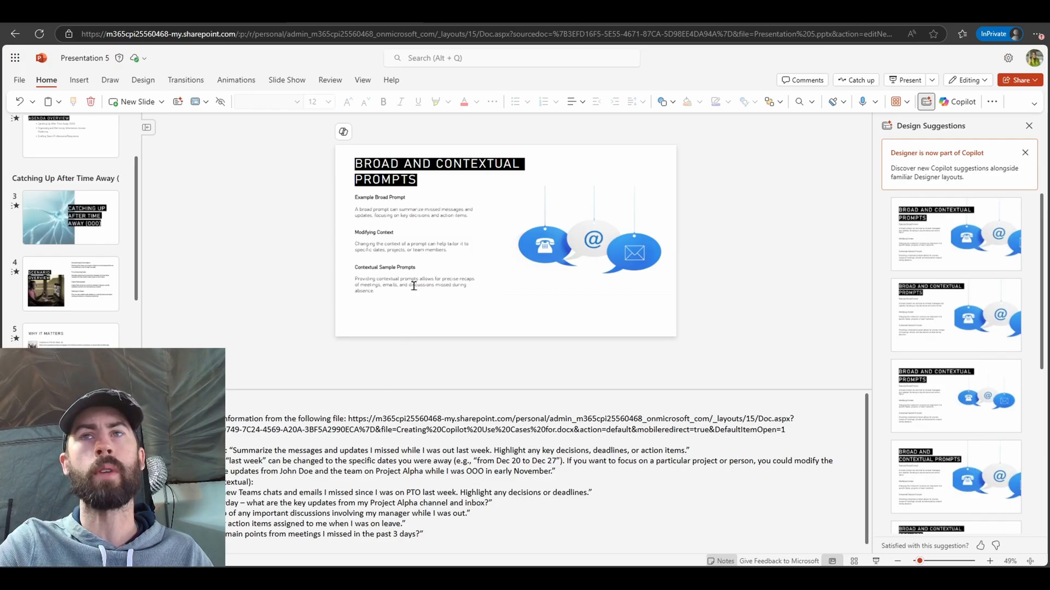
mouse_move(948, 117)
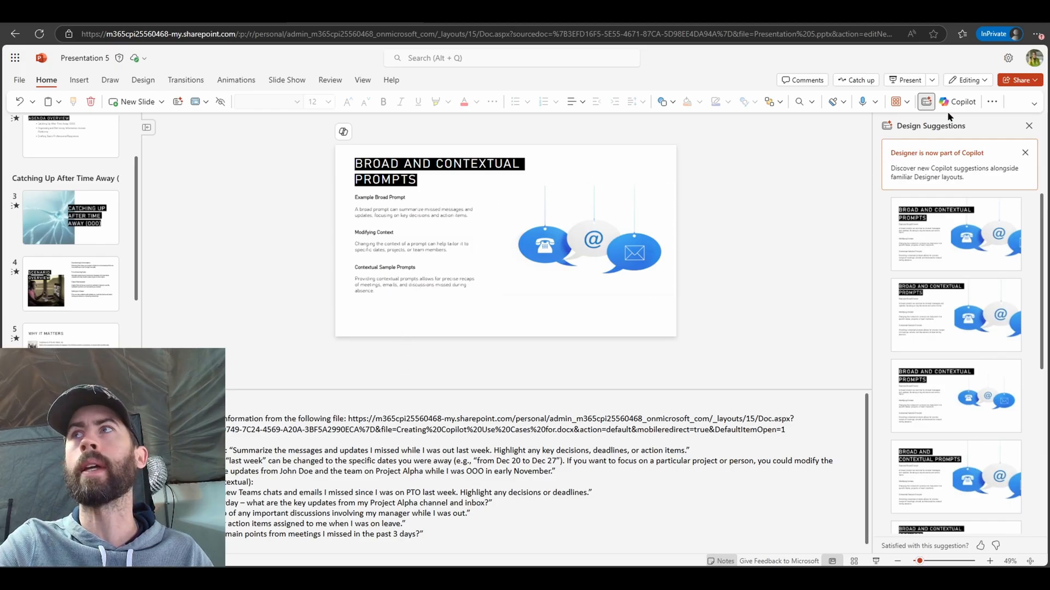
Have Copilot chat summarize the Word file, then request use case 1's verbatim prompts.
click(962, 101)
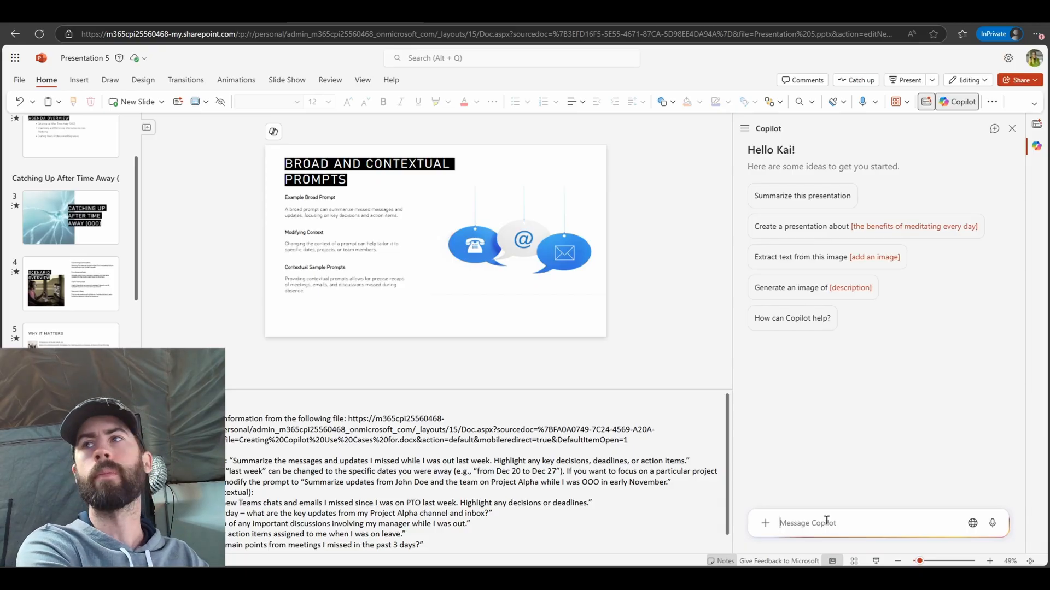
text(Su)
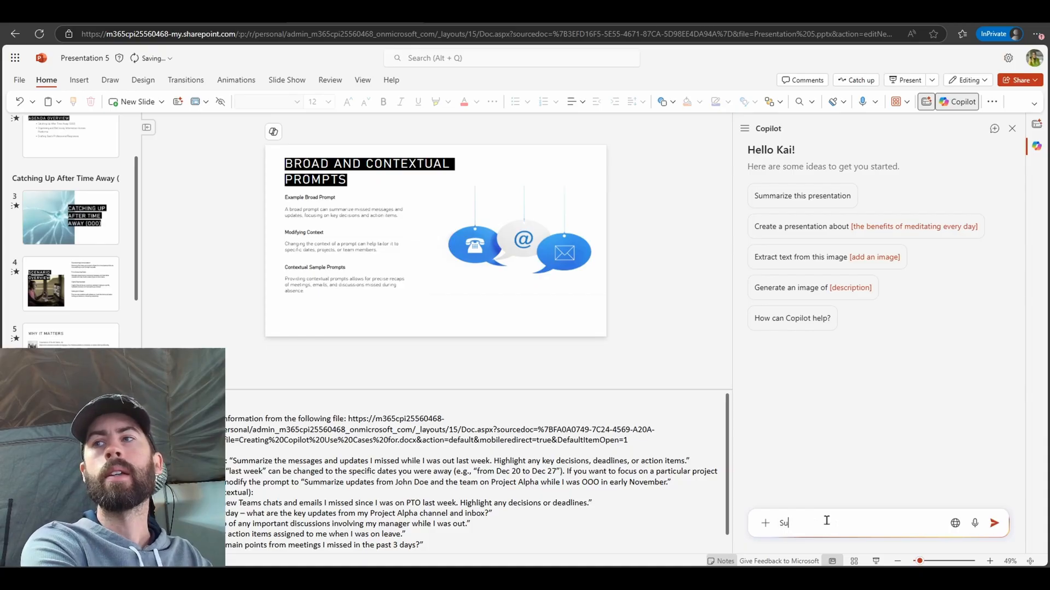
text(/)
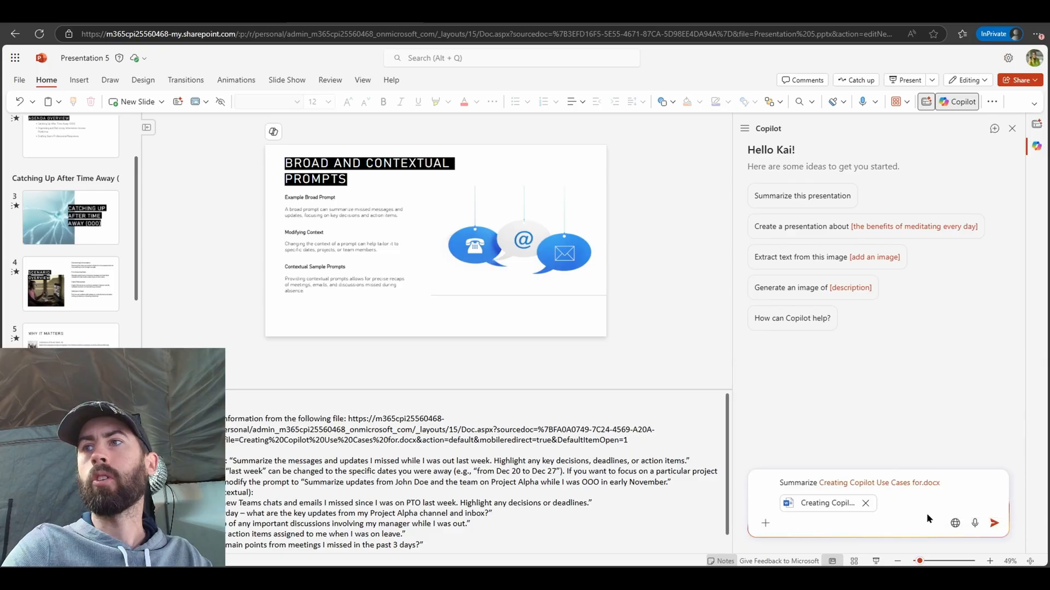
click(993, 523)
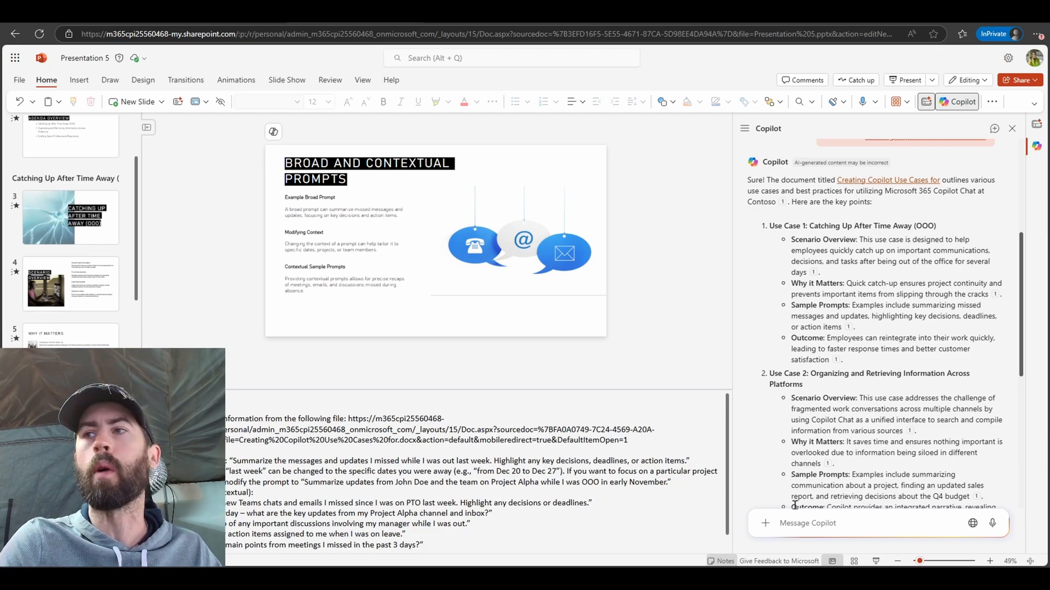
text(For use case 1, provide the verbatim prompts listed in the word file. I want both the broad and the contextual prompts.)
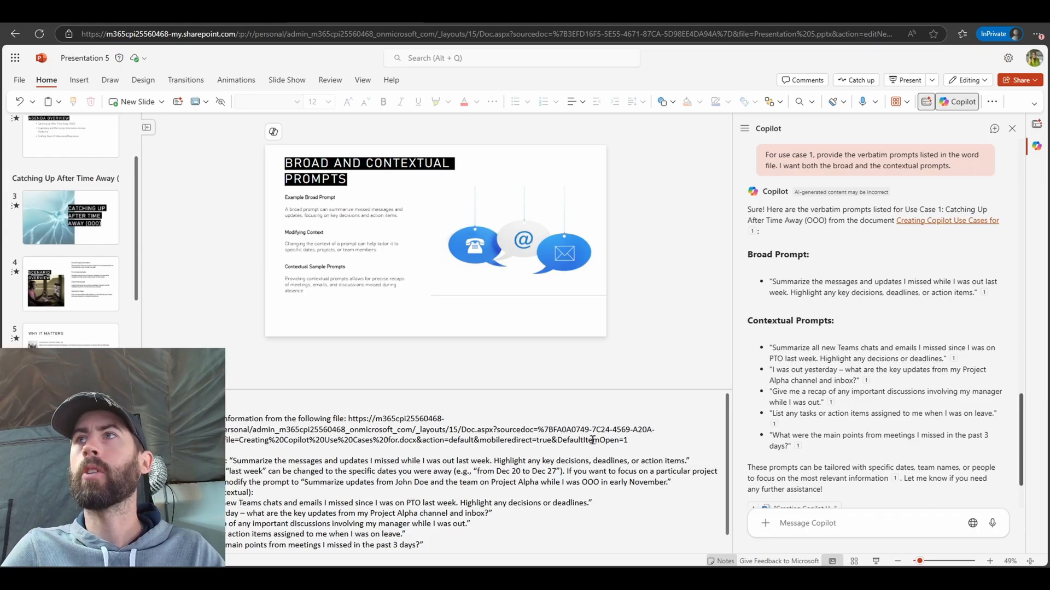